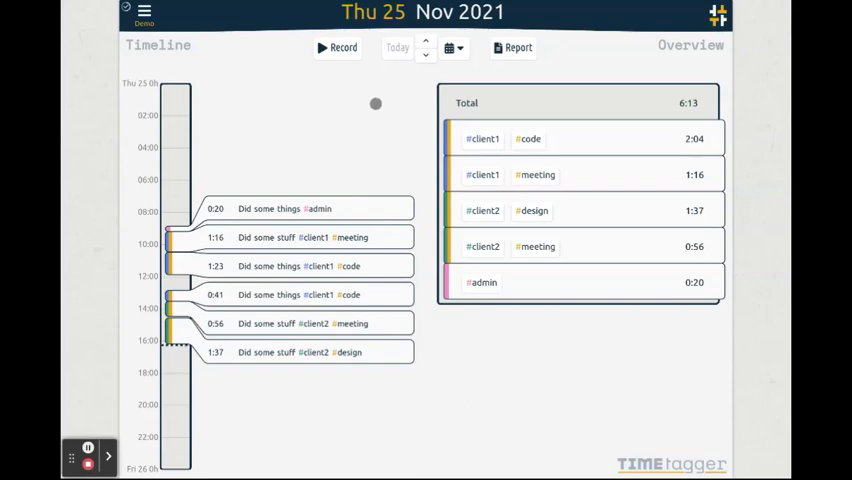
Start a new time record and begin its description with 'record a'.
click(337, 47)
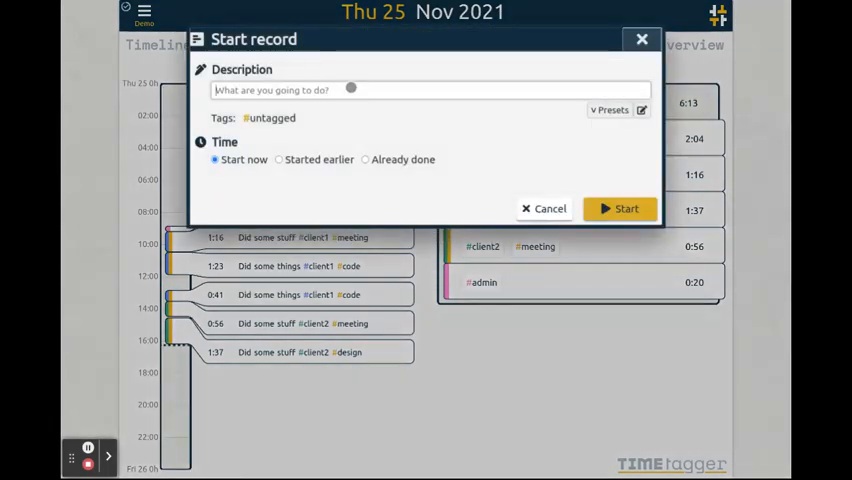
text(record a)
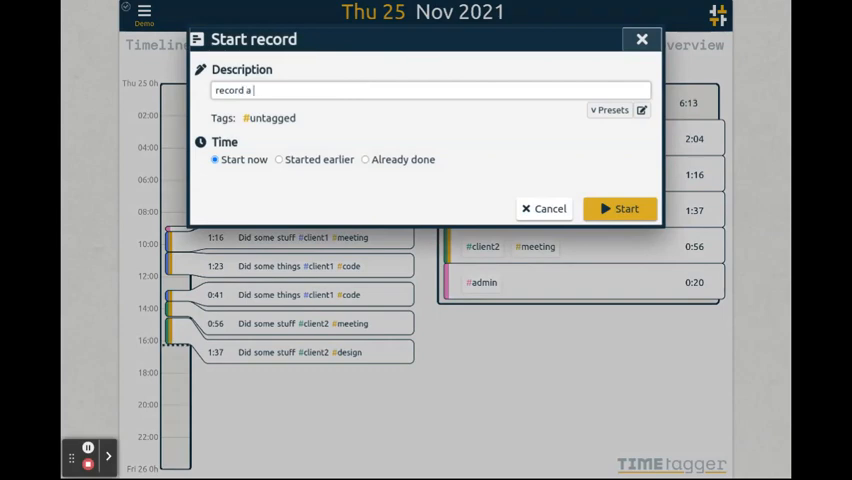
click(619, 208)
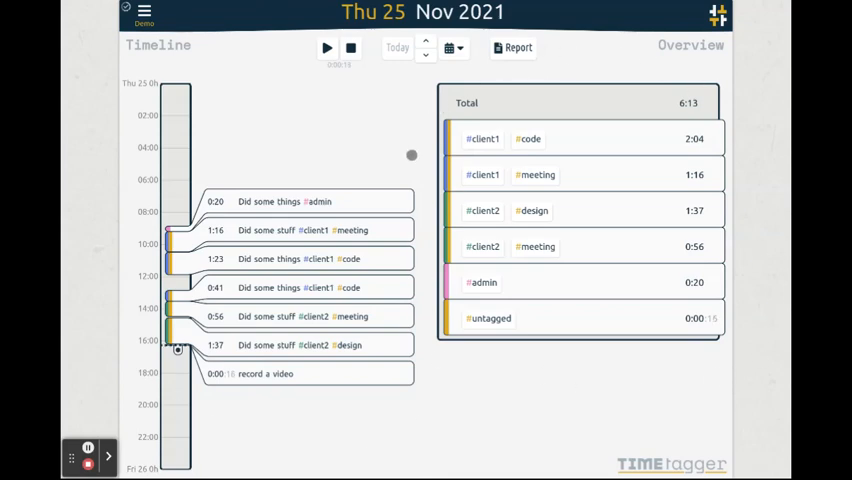
mouse_move(321, 170)
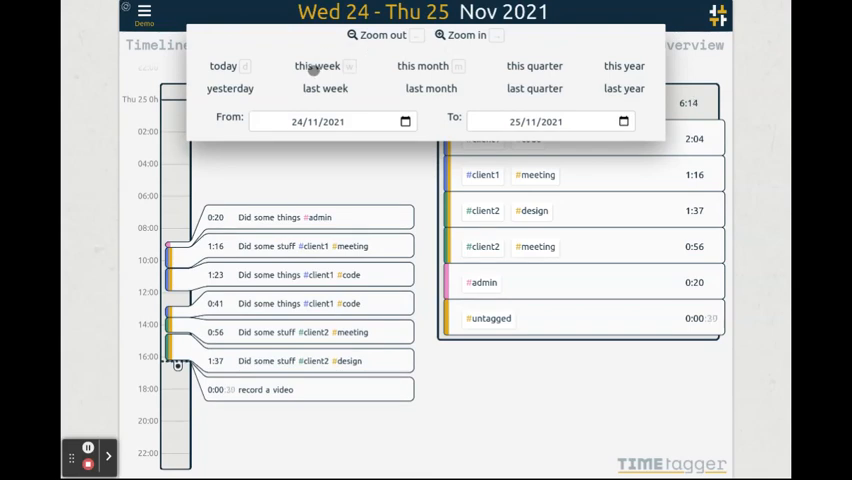
click(317, 65)
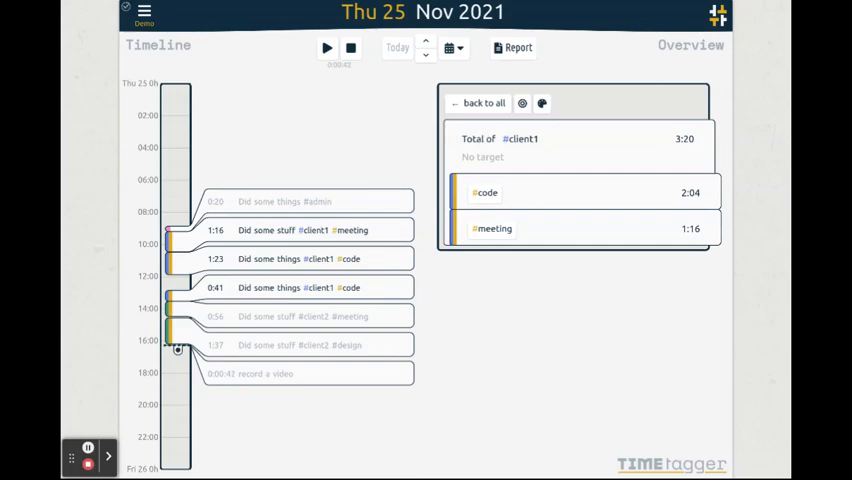
click(482, 103)
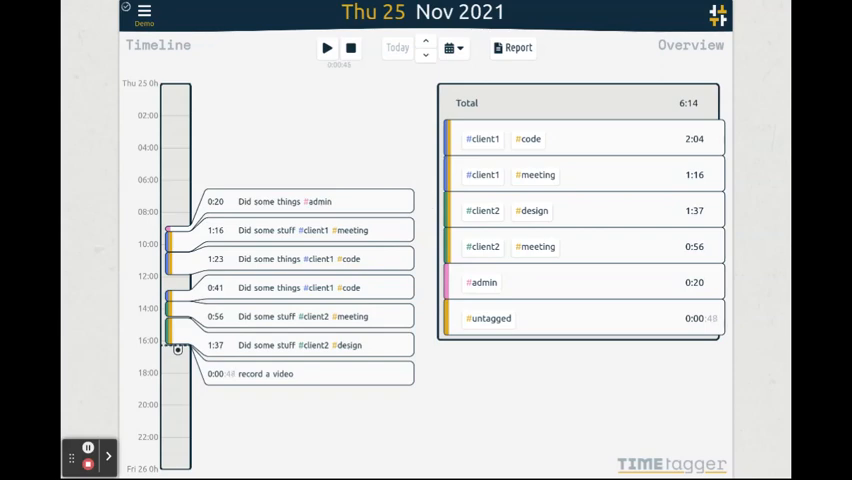
mouse_move(410, 144)
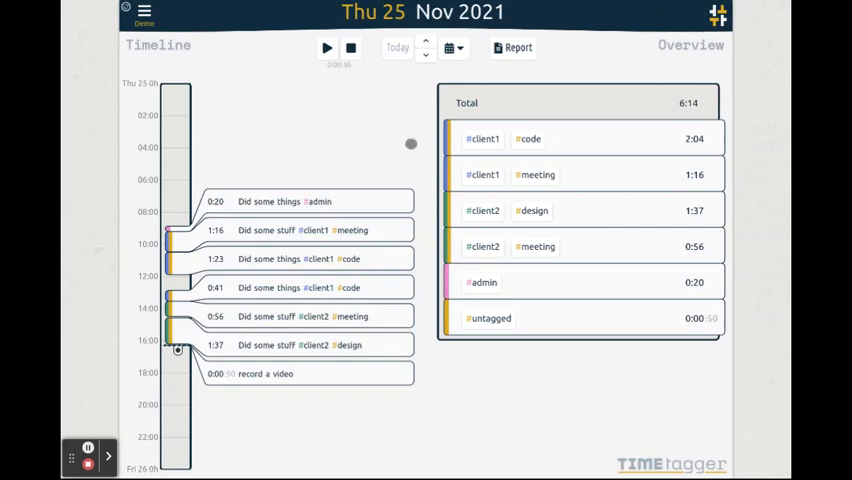